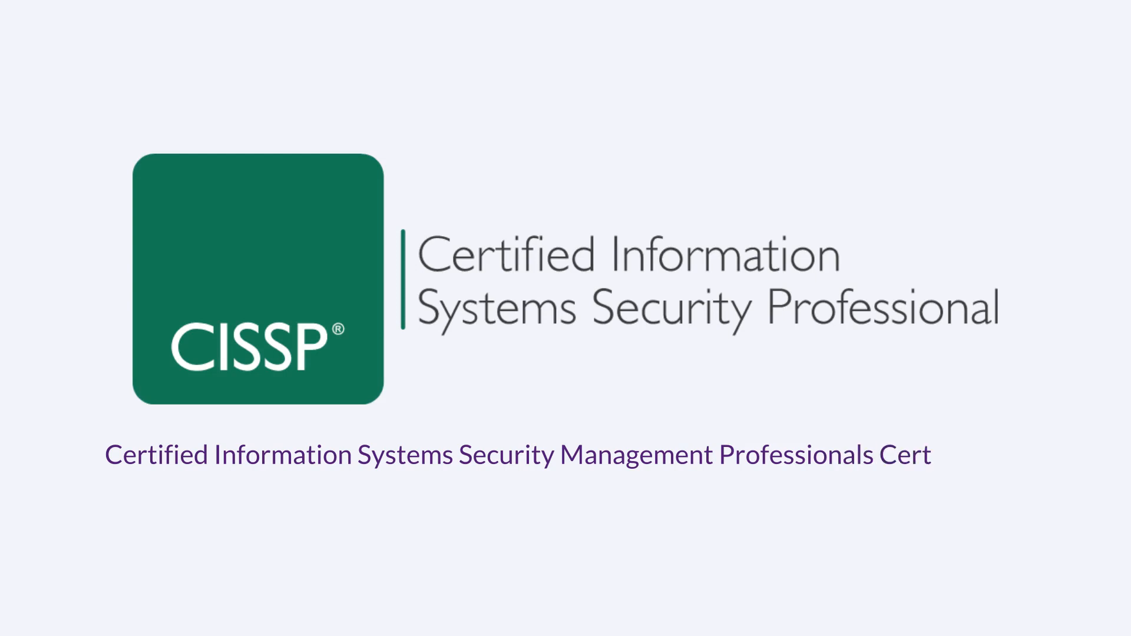
text(ification)
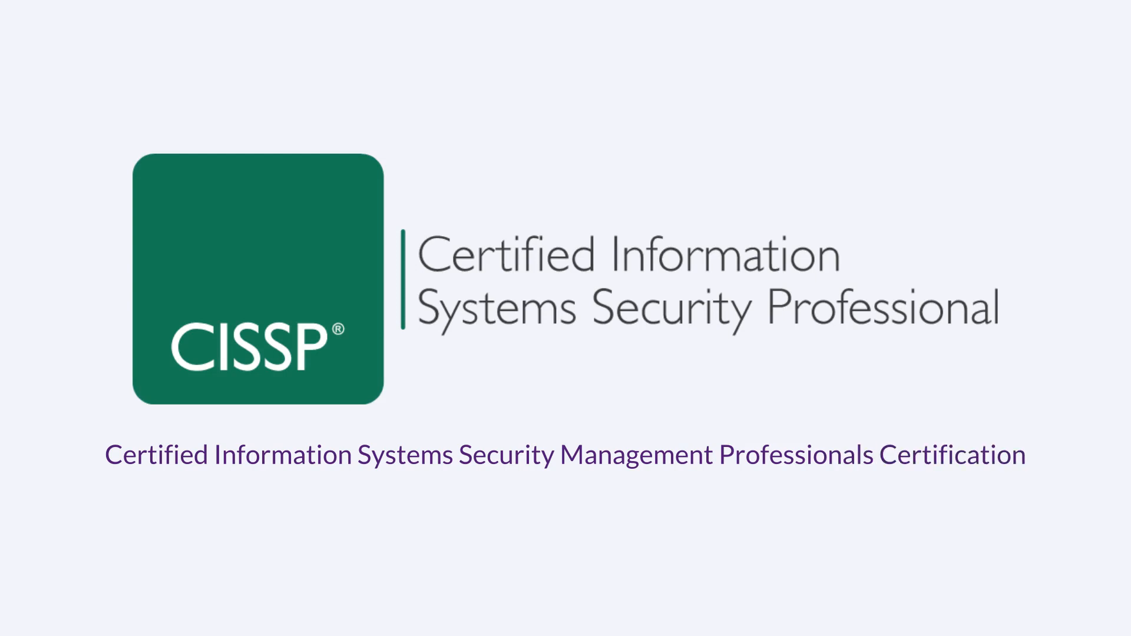